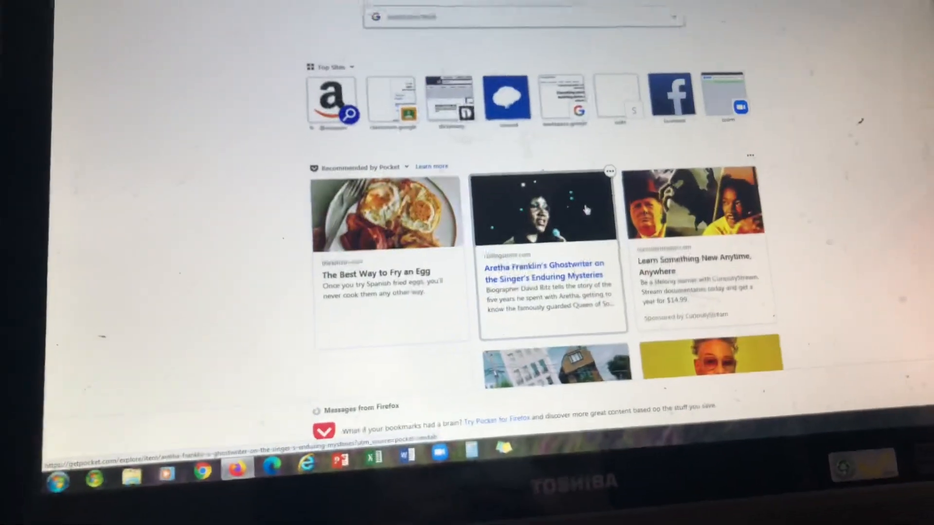
- Browse the Media Center music albums, then move to the FM radio section
{"action": "scroll", "scroll_direction": "down", "scroll_amount": 3}
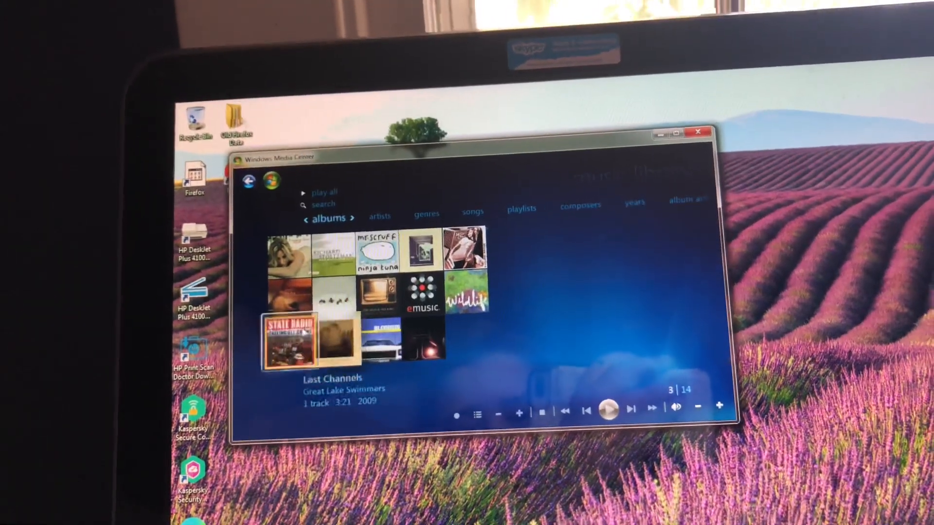
{"action": "left_click", "coordinate": [288, 266]}
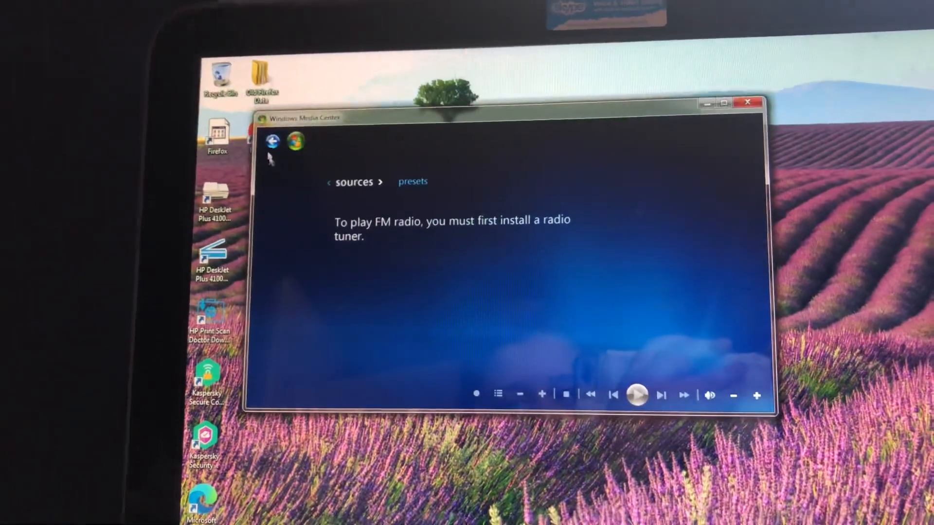
- Leave the radio tuner message and decline adding movies to the empty library
{"action": "left_click", "coordinate": [272, 142]}
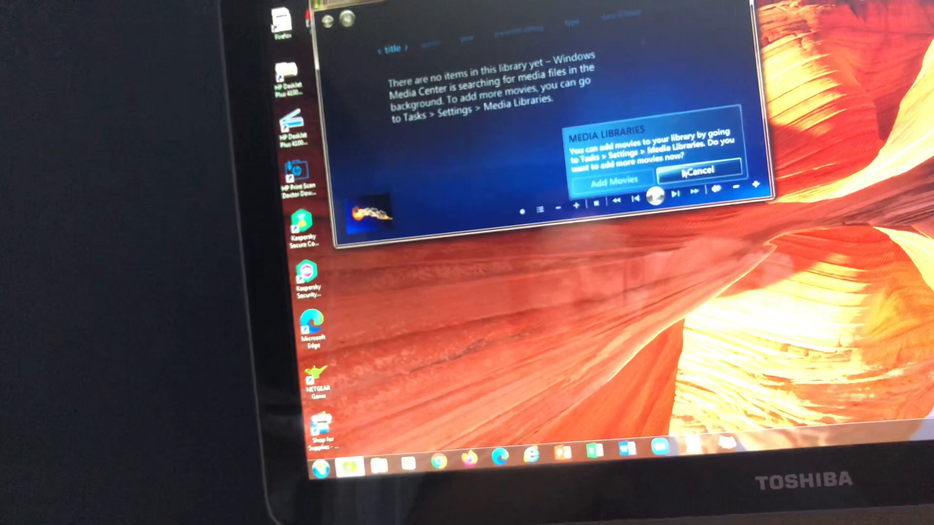
{"action": "left_click", "coordinate": [698, 171]}
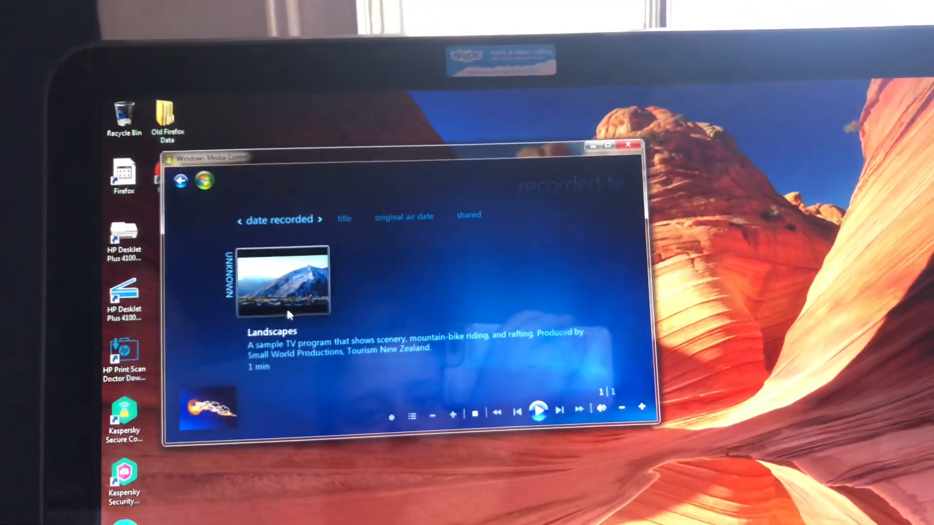
- Start the 'Landscapes' sample recording from the recorded TV library
{"action": "left_click", "coordinate": [280, 281]}
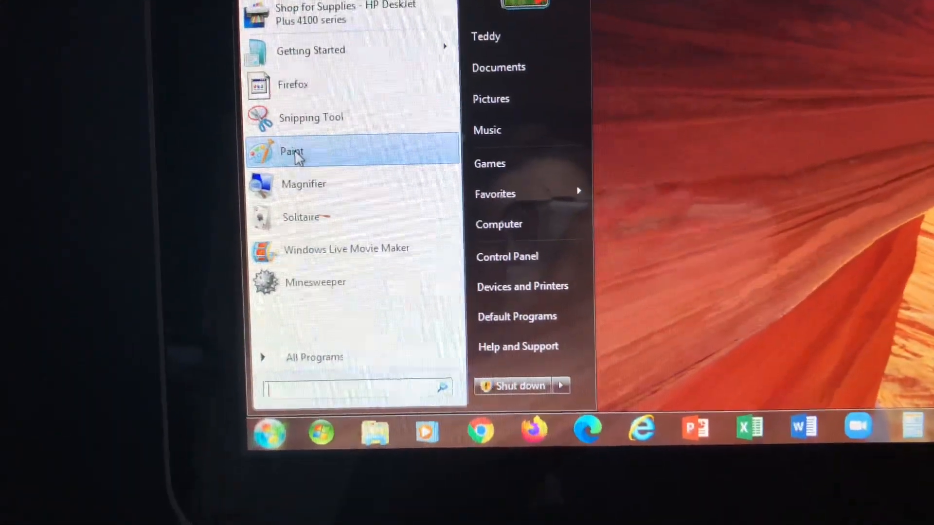
- Launch Minesweeper from the Start menu program list
{"action": "left_click", "coordinate": [291, 152]}
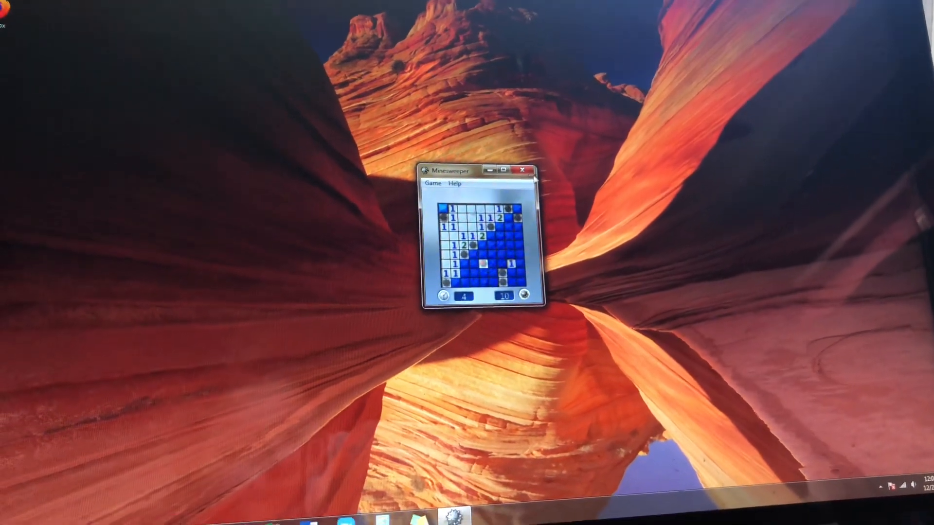
- Reveal minefield squares to clear a large open area with numbered borders
{"action": "left_click", "coordinate": [483, 262]}
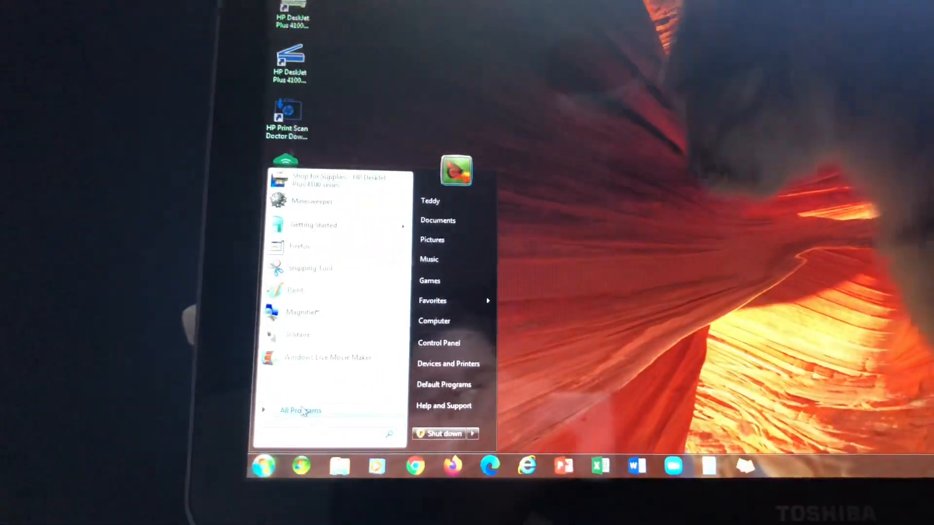
- Show the full All Programs list in the Start menu
{"action": "left_click", "coordinate": [301, 409]}
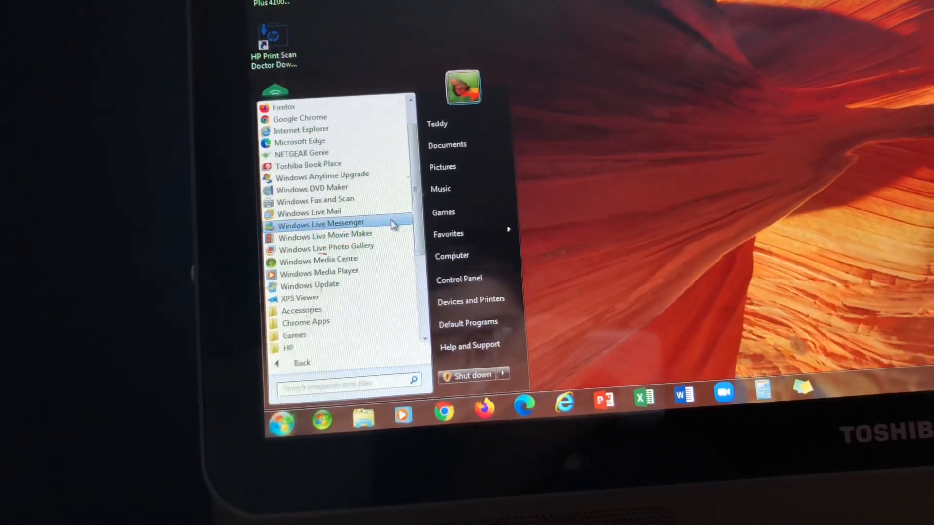
{"action": "left_click", "coordinate": [320, 224]}
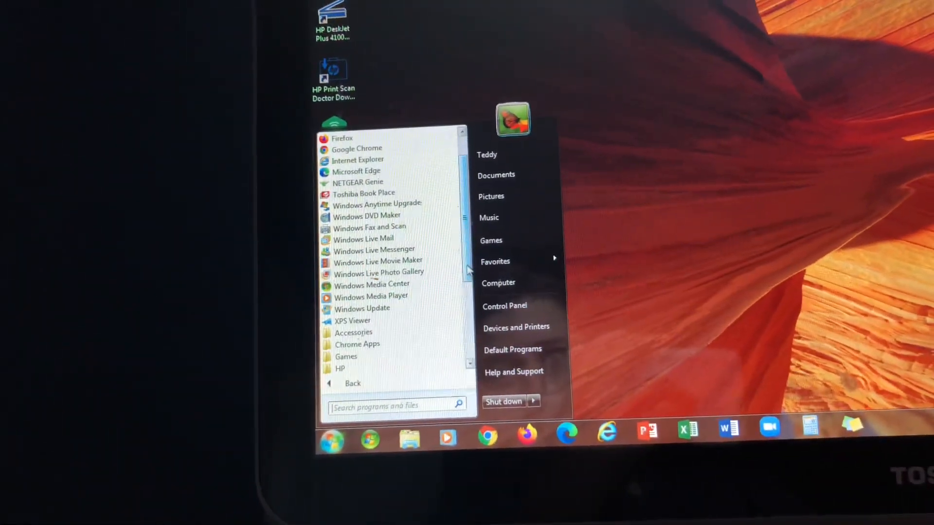
{"action": "scroll", "scroll_direction": "down", "scroll_amount": 3}
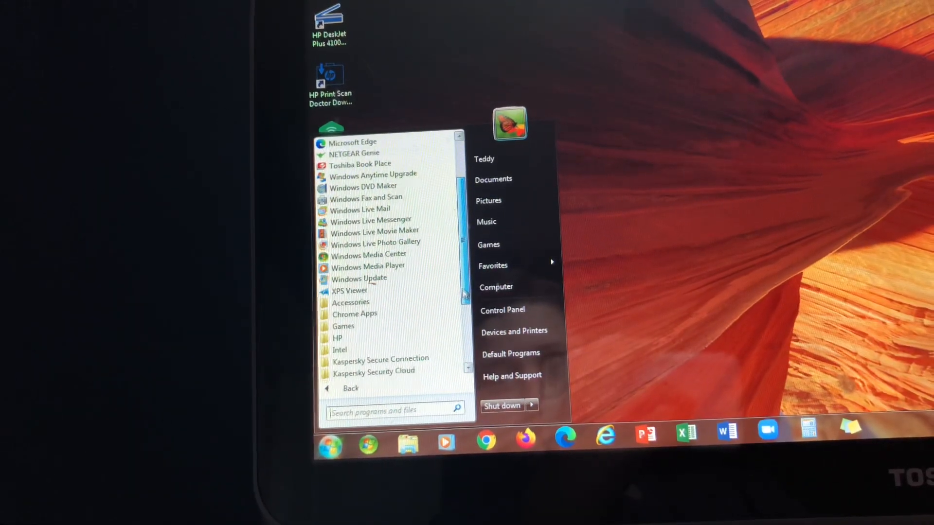
{"action": "scroll", "scroll_direction": "down", "scroll_amount": 3}
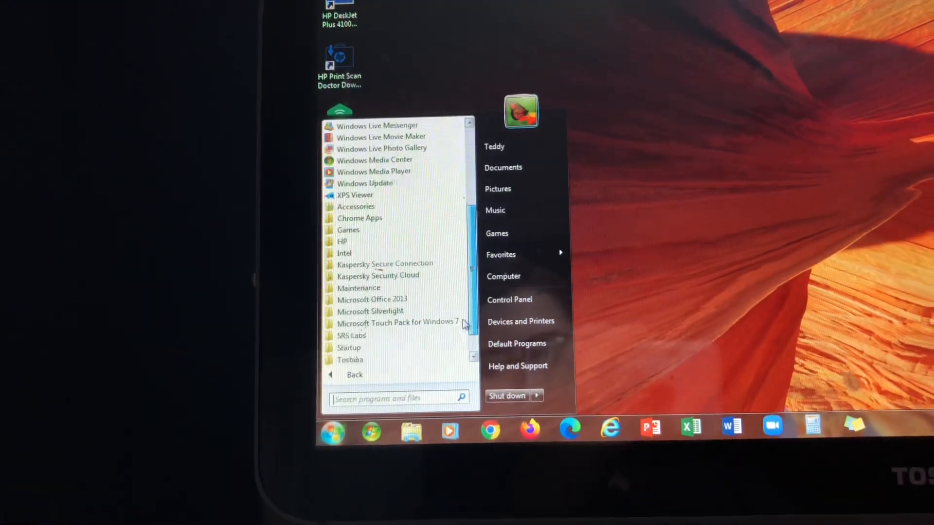